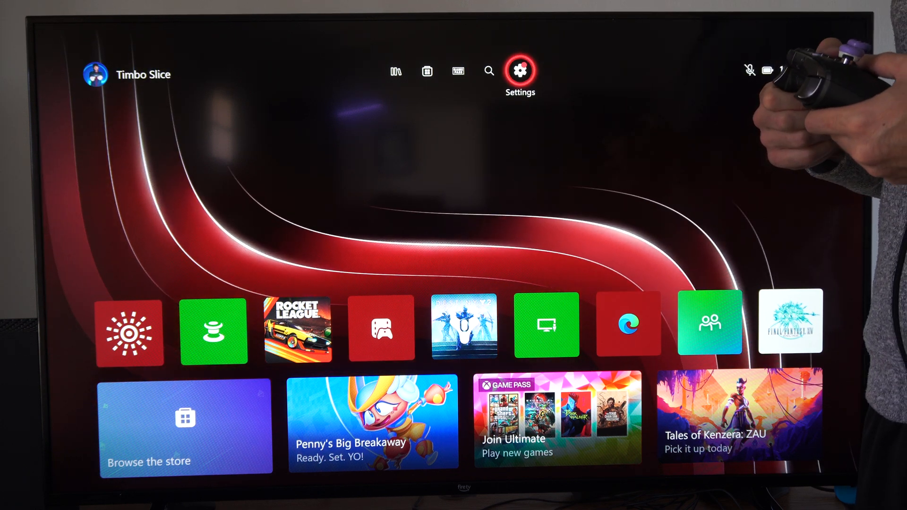
Go from Settings to the TV & display options page to reach resolution choices
{"action": "left_click", "coordinate": [520, 70]}
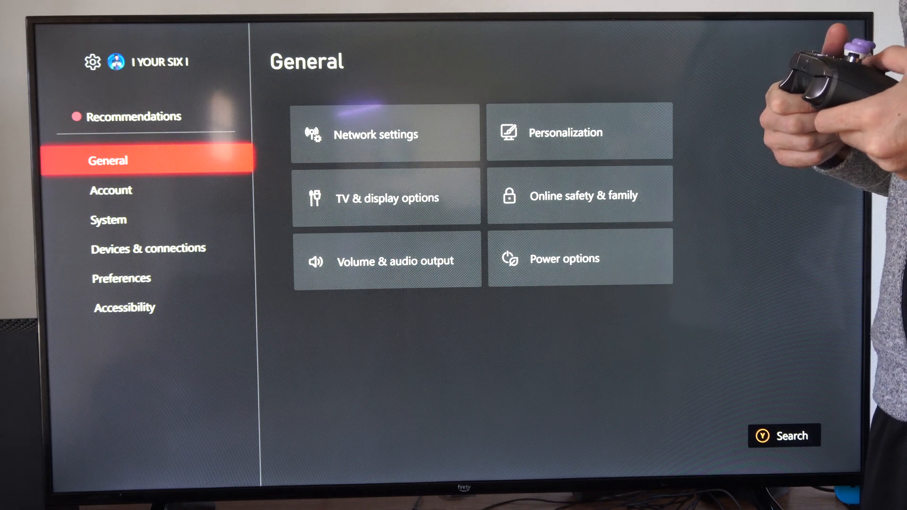
{"action": "left_click", "coordinate": [387, 197]}
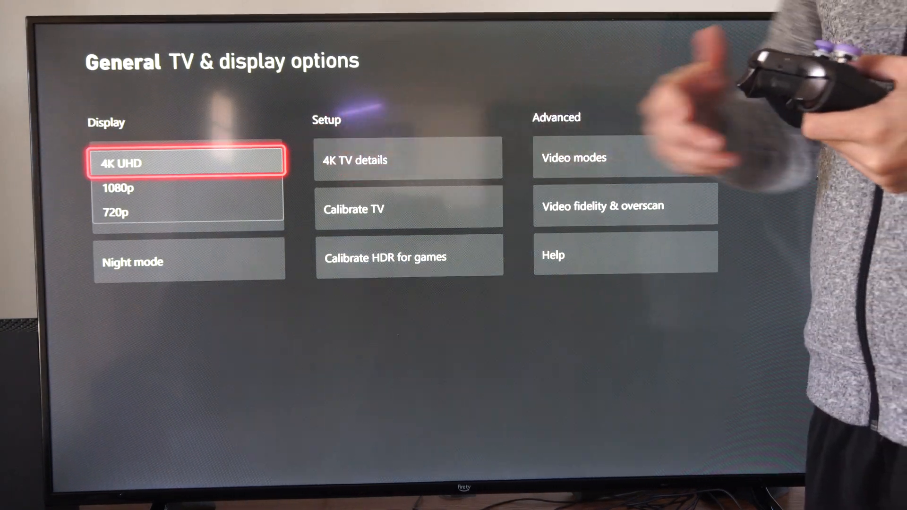
Apply 4K UHD resolution and return from the 4K TV details page
{"action": "left_click", "coordinate": [408, 160]}
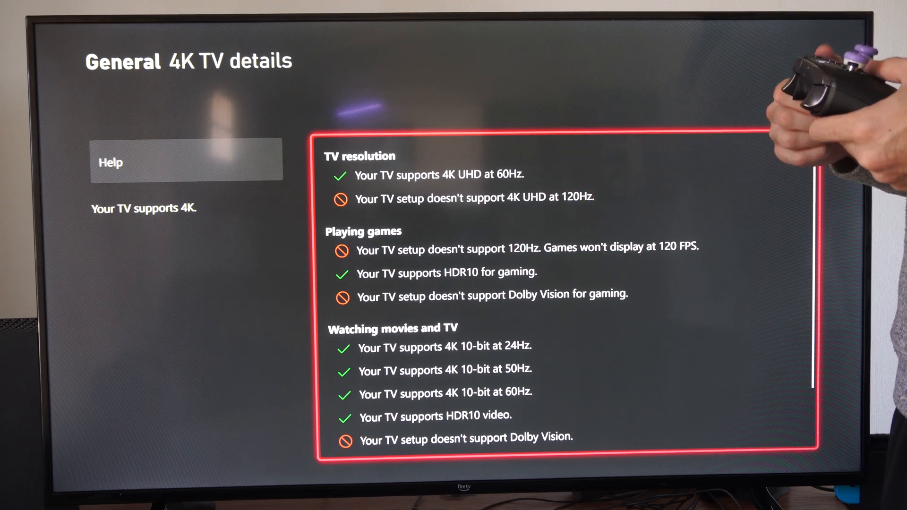
{"action": "key", "text": "Back"}
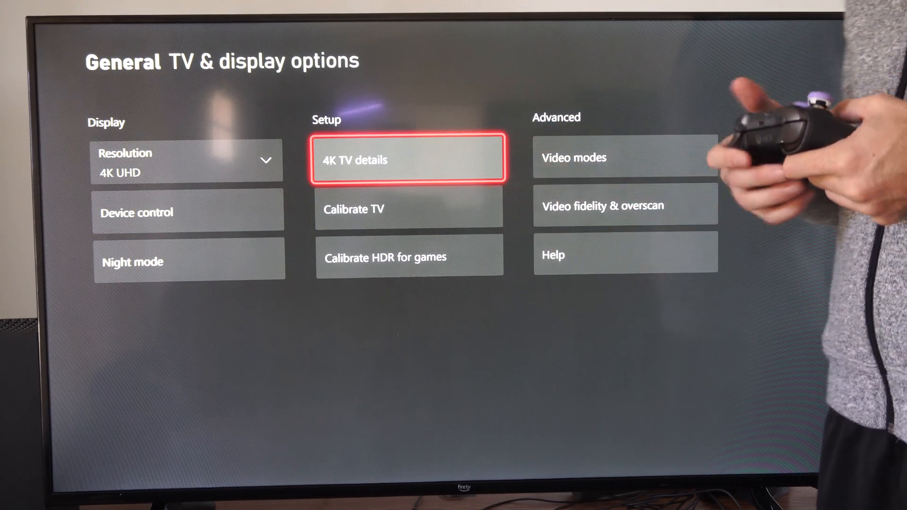
Choose HDMI under Video fidelity & overscan overrides, prompting the override confirmation
{"action": "left_click", "coordinate": [625, 206]}
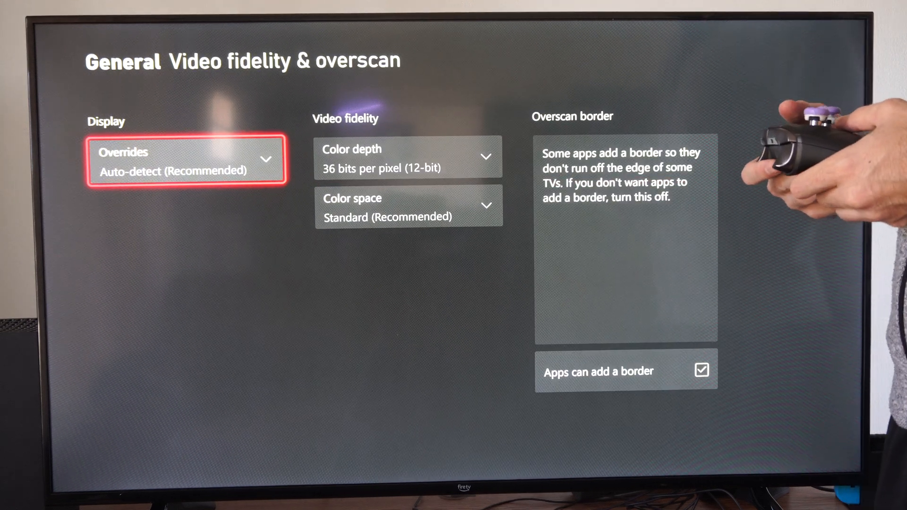
{"action": "left_click", "coordinate": [186, 160]}
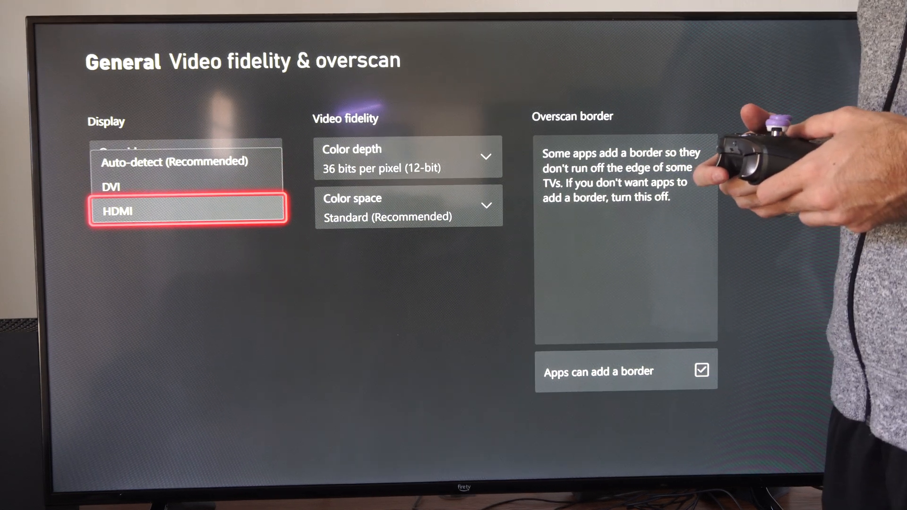
{"action": "left_click", "coordinate": [187, 211]}
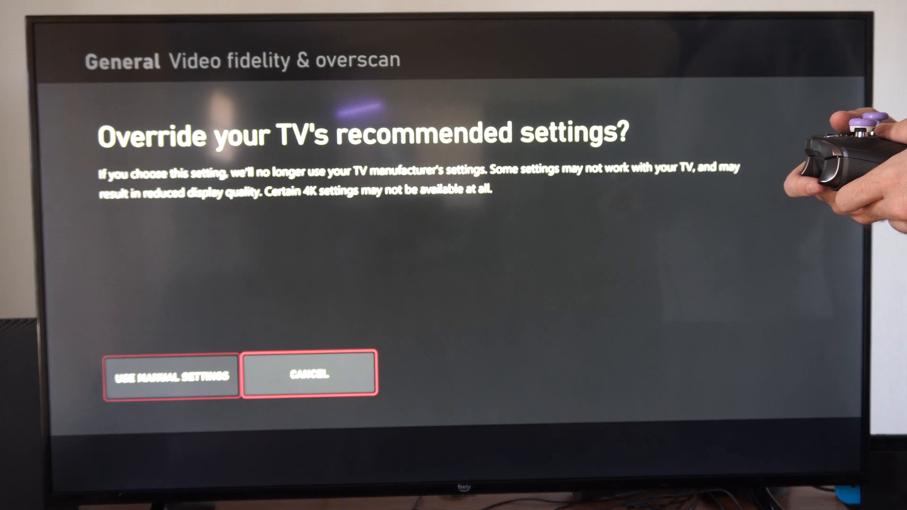